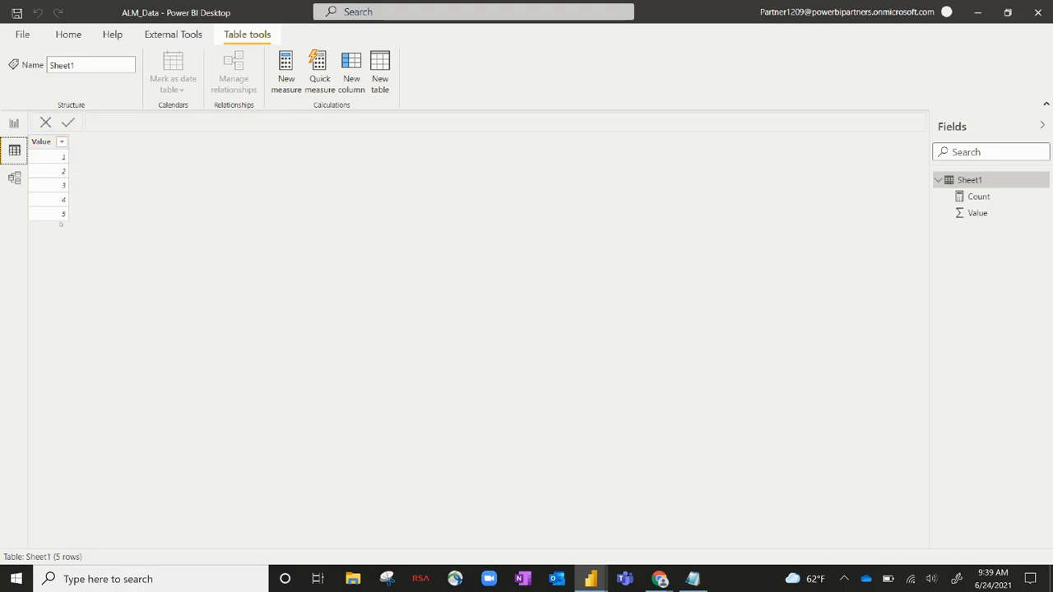
# Step: Open the Count measure's formula in the formula bar for editing
pyautogui.click(13, 123)
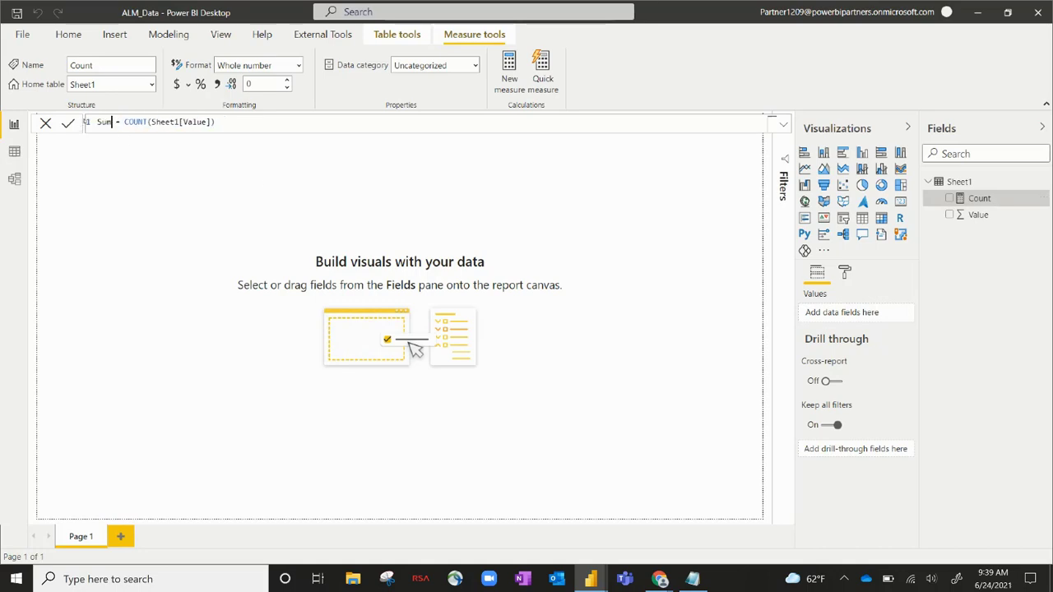
# Step: Rename the measure to Sum with formula SUM(Sheet1[Value]) and show External Tools
pyautogui.doubleClick(133, 122)
pyautogui.write('SUM')
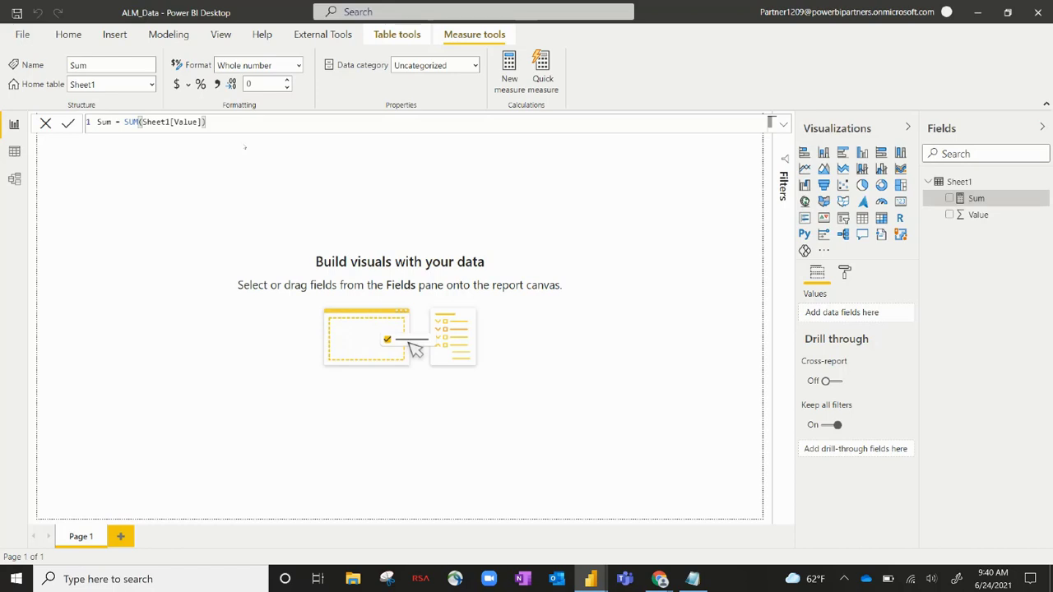
pyautogui.click(322, 34)
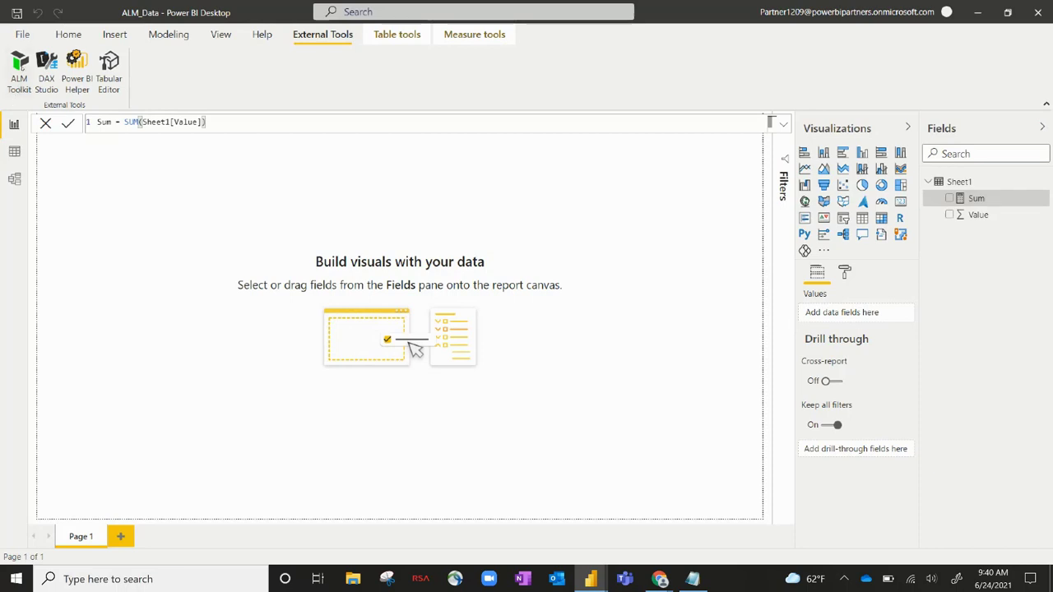
# Step: Launch ALM Toolkit comparing local ALM_Data against the Artis Test ALM_Data dataset
pyautogui.click(18, 70)
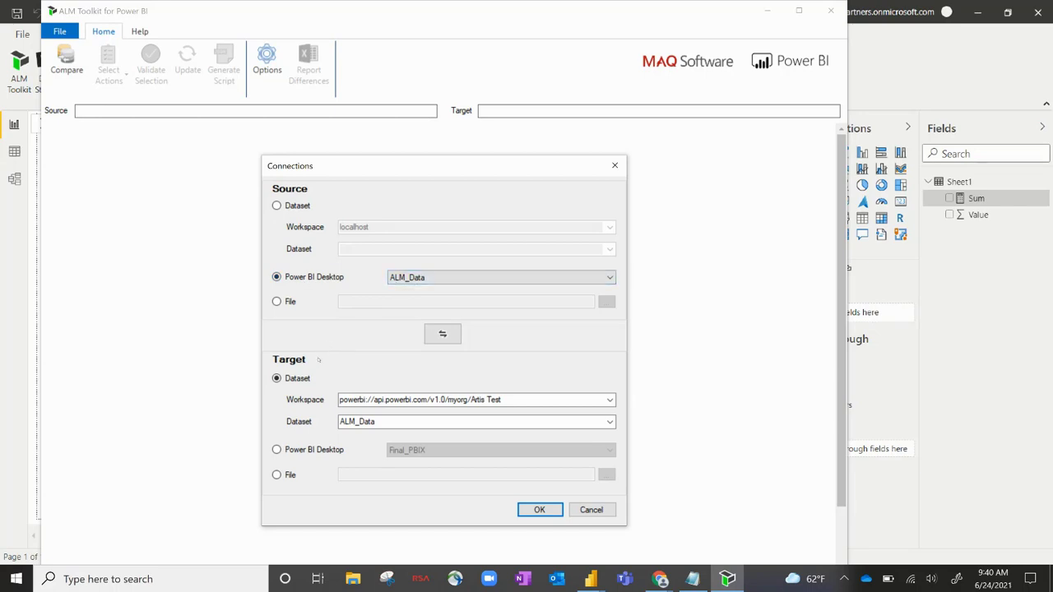
pyautogui.moveTo(315, 363)
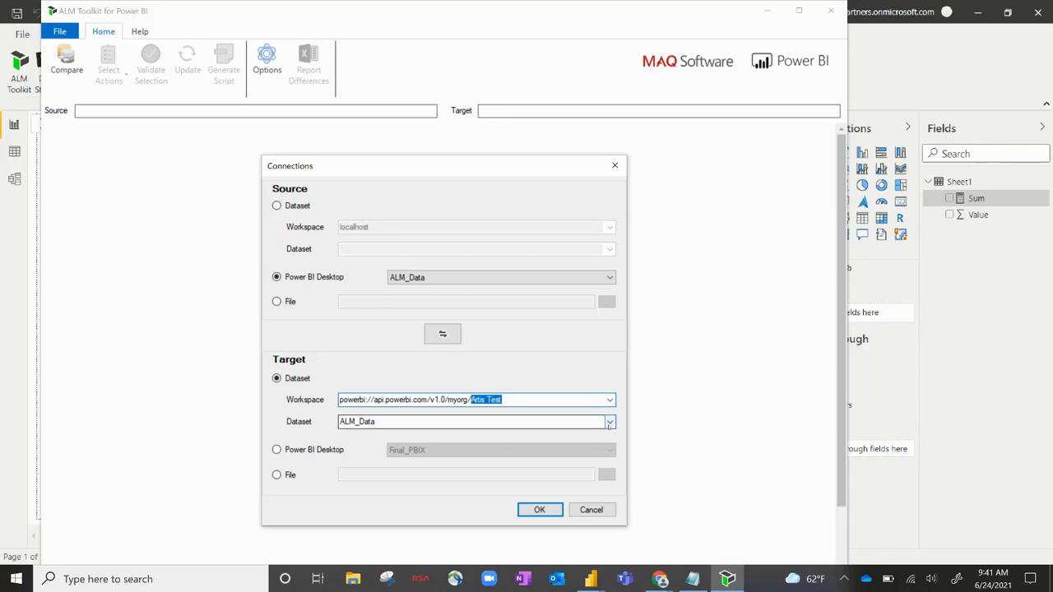
# Step: Sign in with the Microsoft account, confirm ALM_Data as target, and accept the connections
pyautogui.click(539, 510)
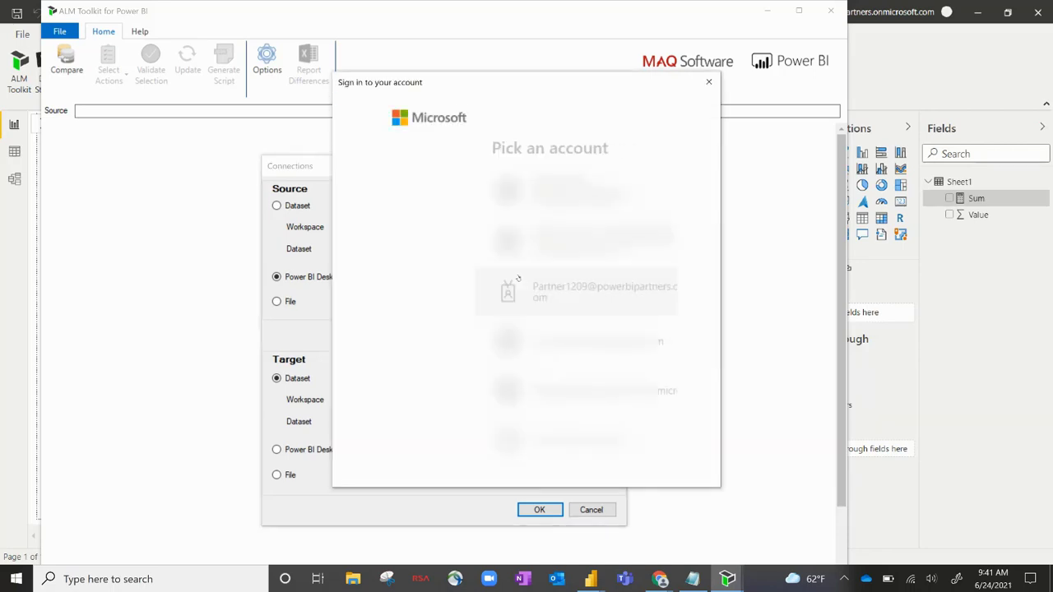
pyautogui.click(591, 292)
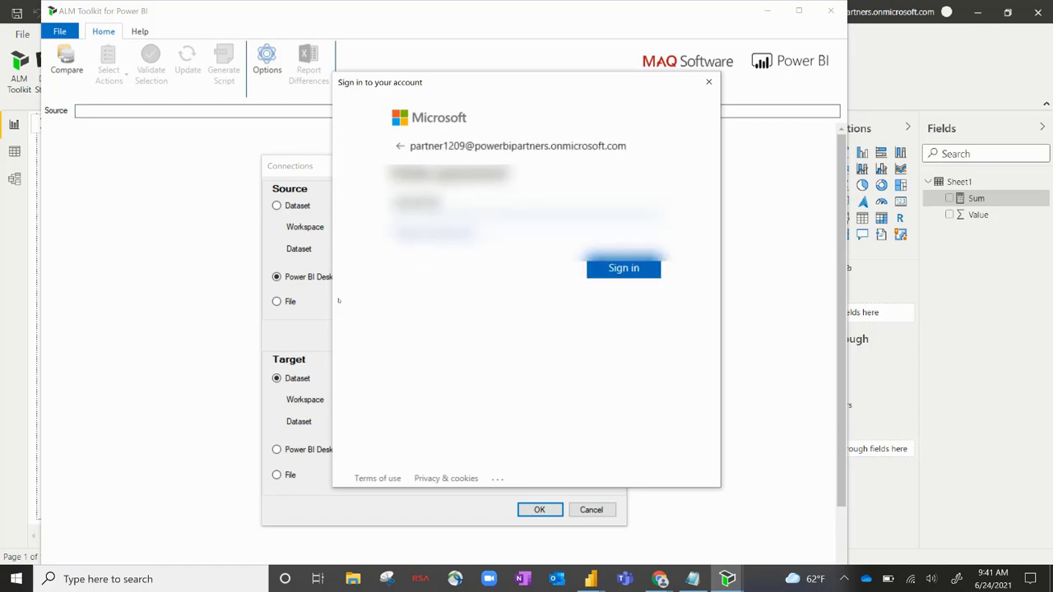
pyautogui.click(624, 267)
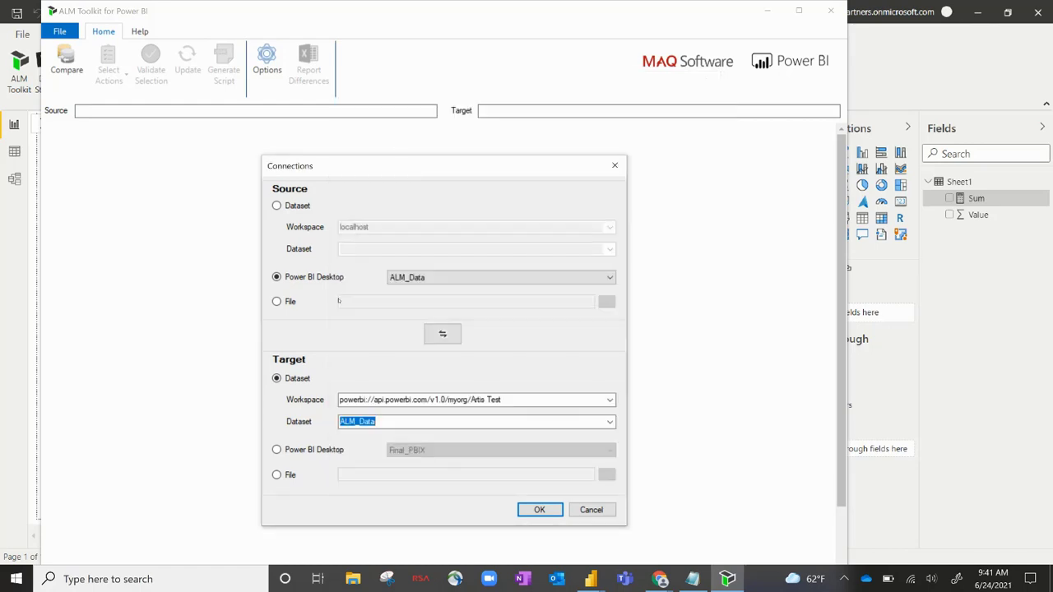
pyautogui.click(609, 422)
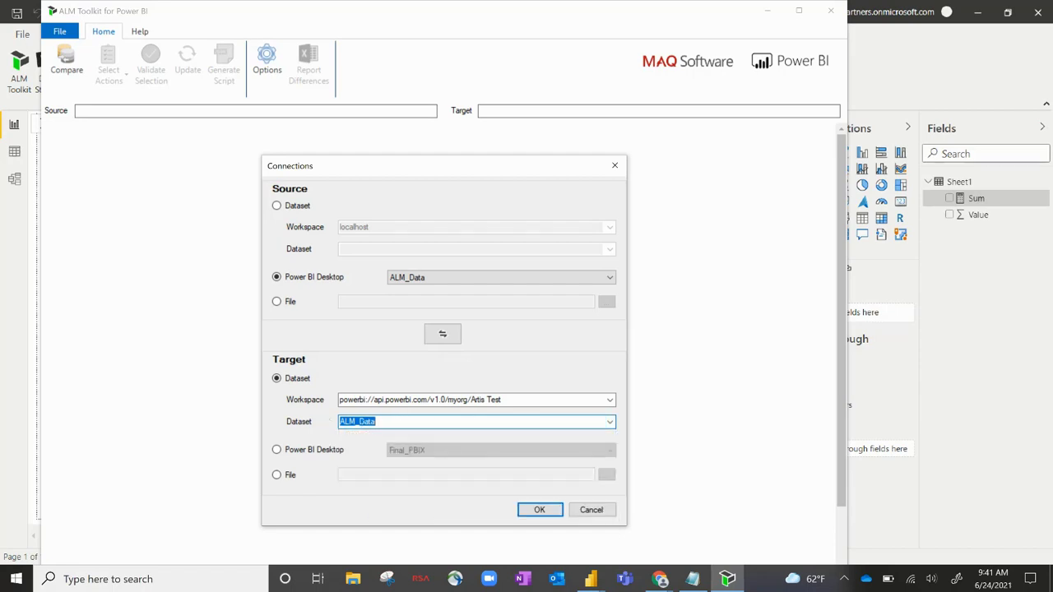
pyautogui.click(539, 510)
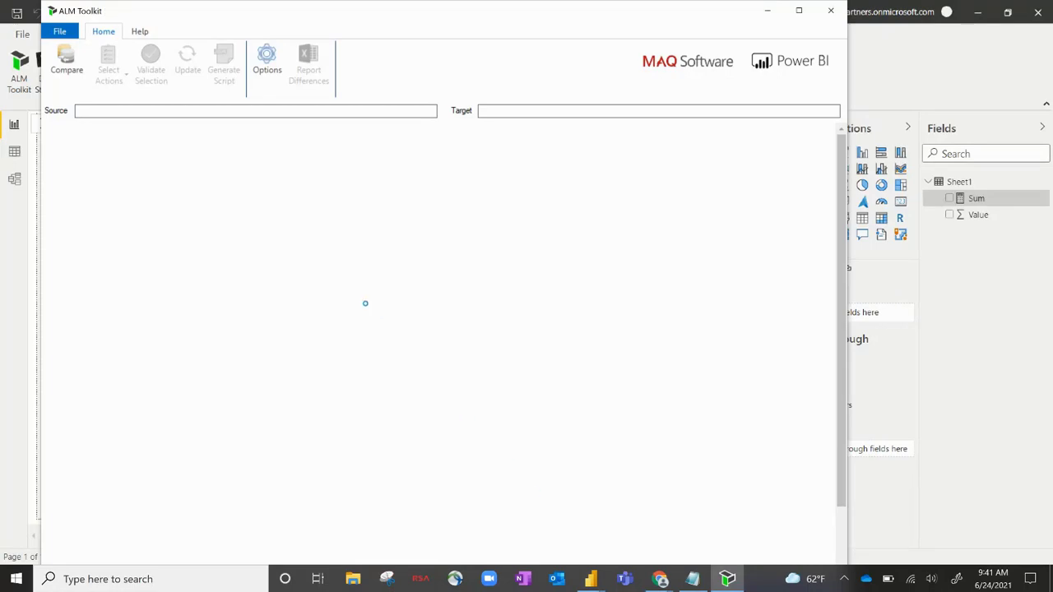
# Step: Review the results: Count set to Delete, Sum set to Create
pyautogui.click(67, 61)
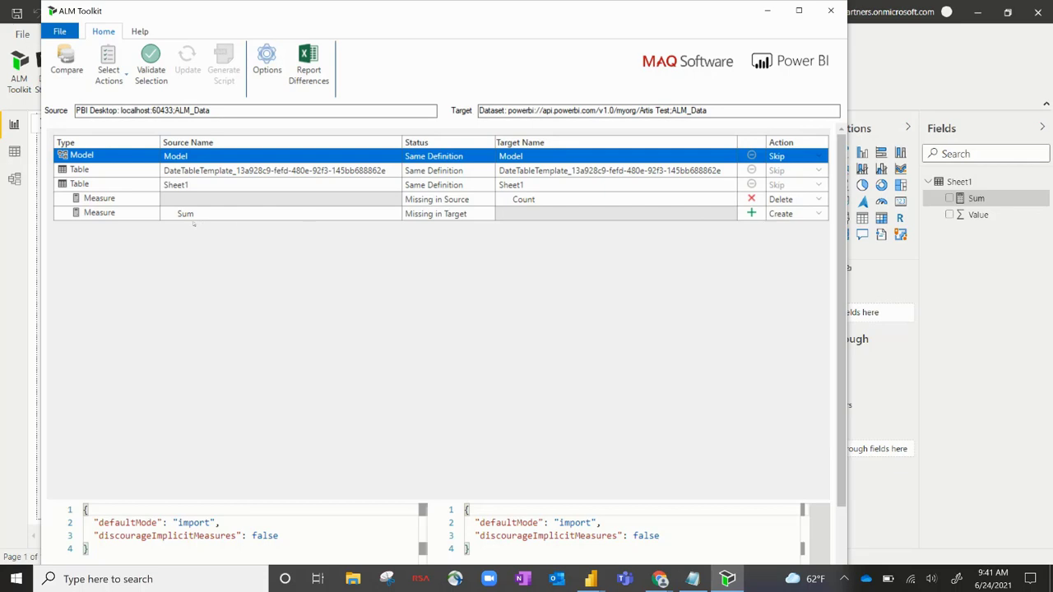
pyautogui.moveTo(750, 224)
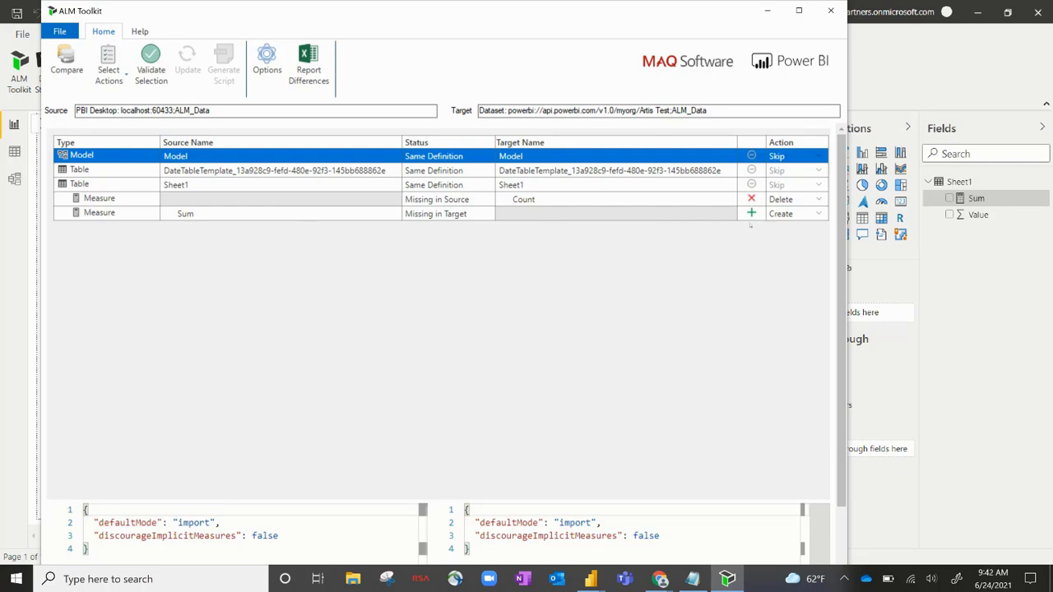
pyautogui.moveTo(698, 262)
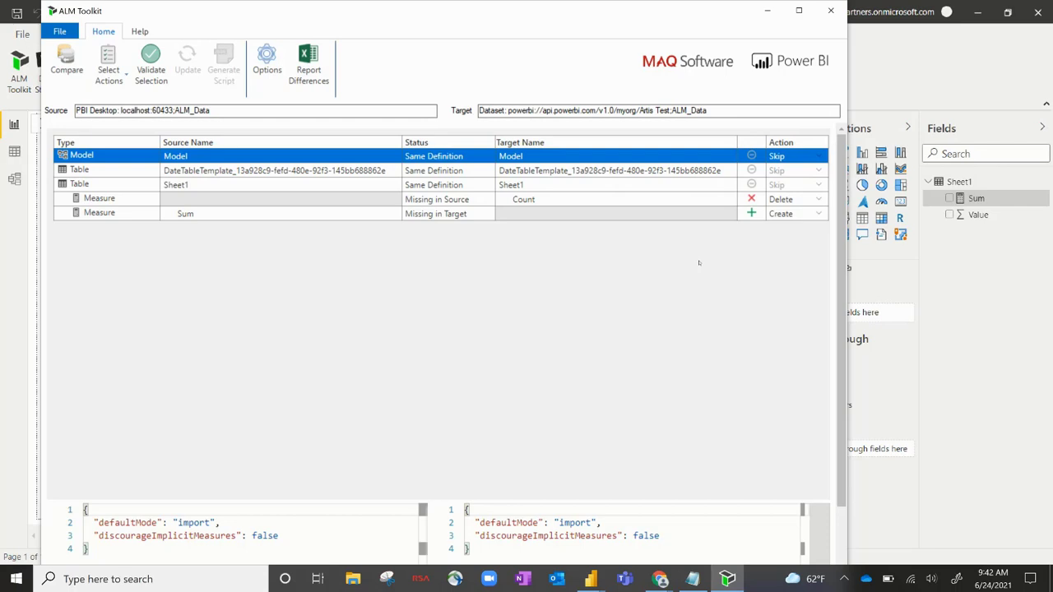
pyautogui.moveTo(186, 243)
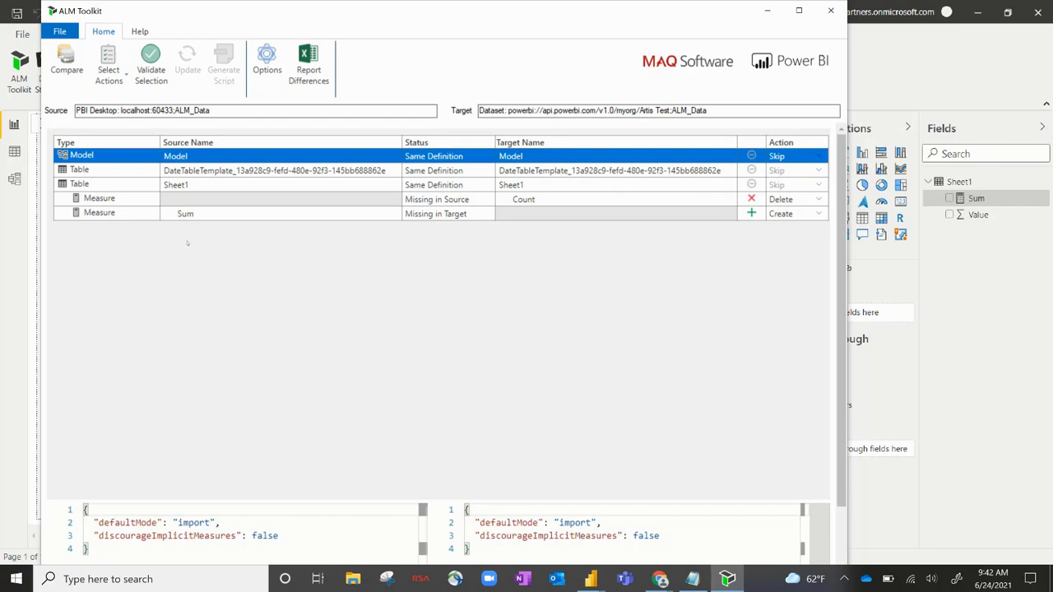
pyautogui.click(108, 64)
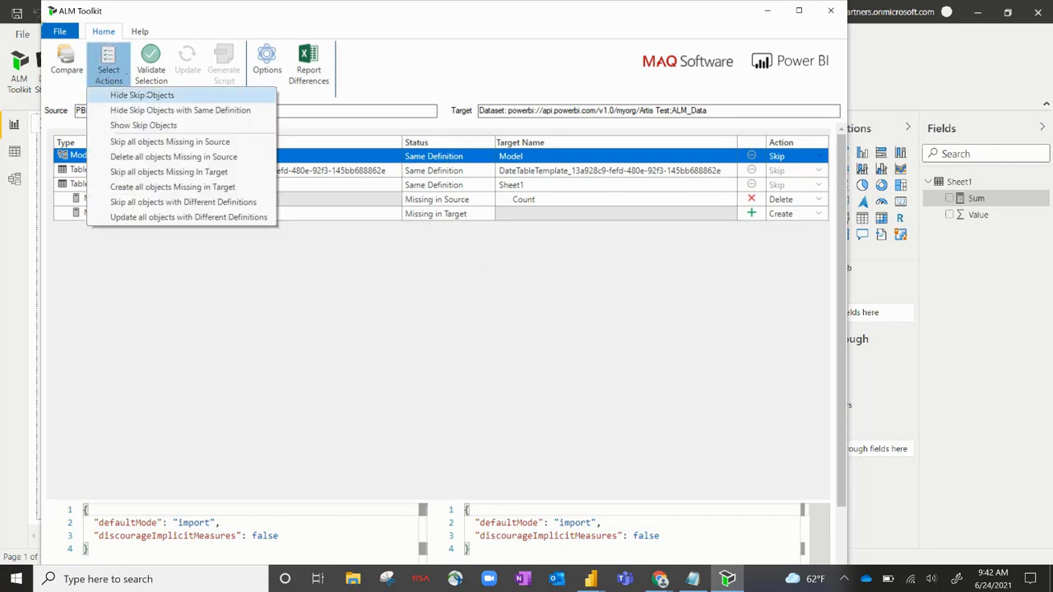
pyautogui.moveTo(198, 98)
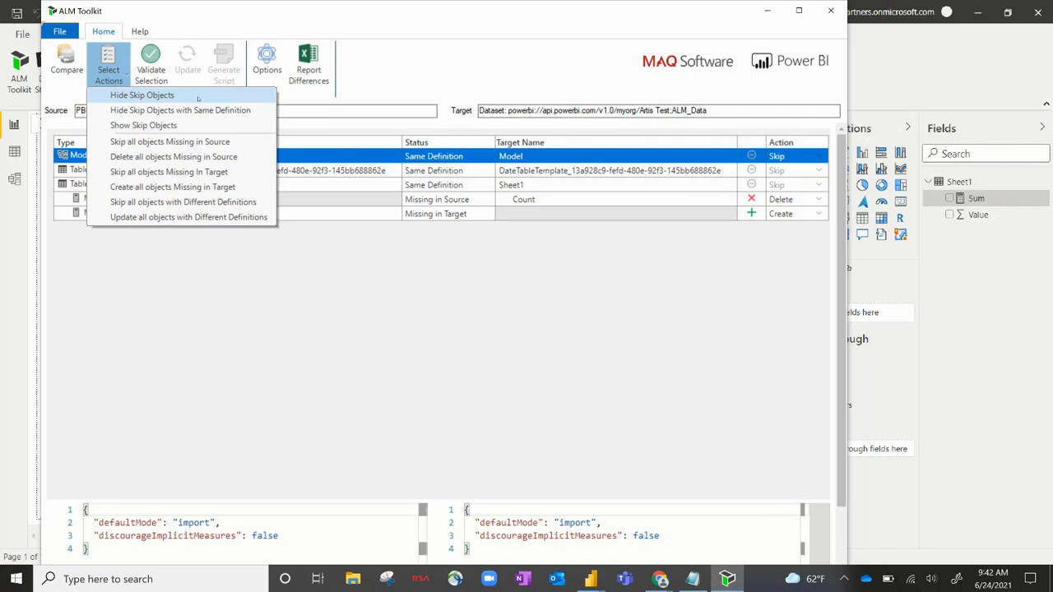
# Step: Hide skipped objects and validate the selection: 0 warnings, 2 informational messages
pyautogui.click(141, 94)
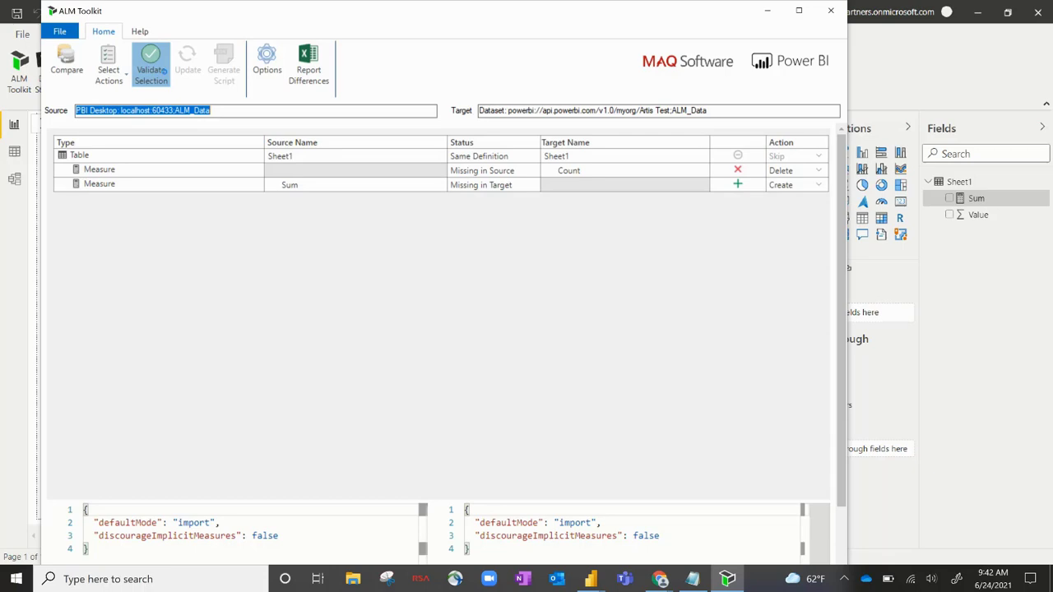
pyautogui.click(151, 64)
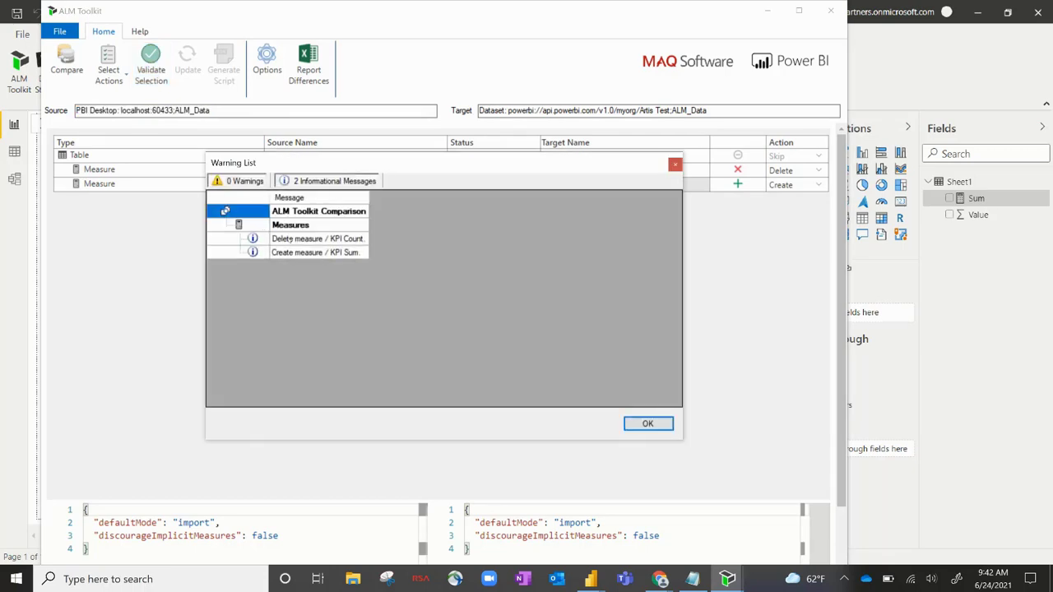
pyautogui.moveTo(819, 366)
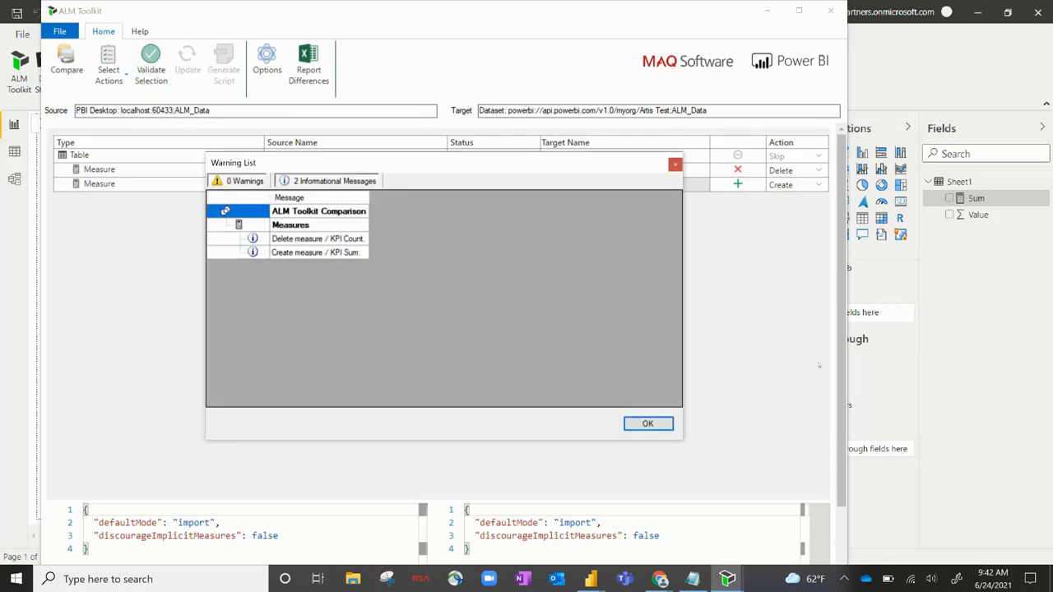
pyautogui.click(647, 423)
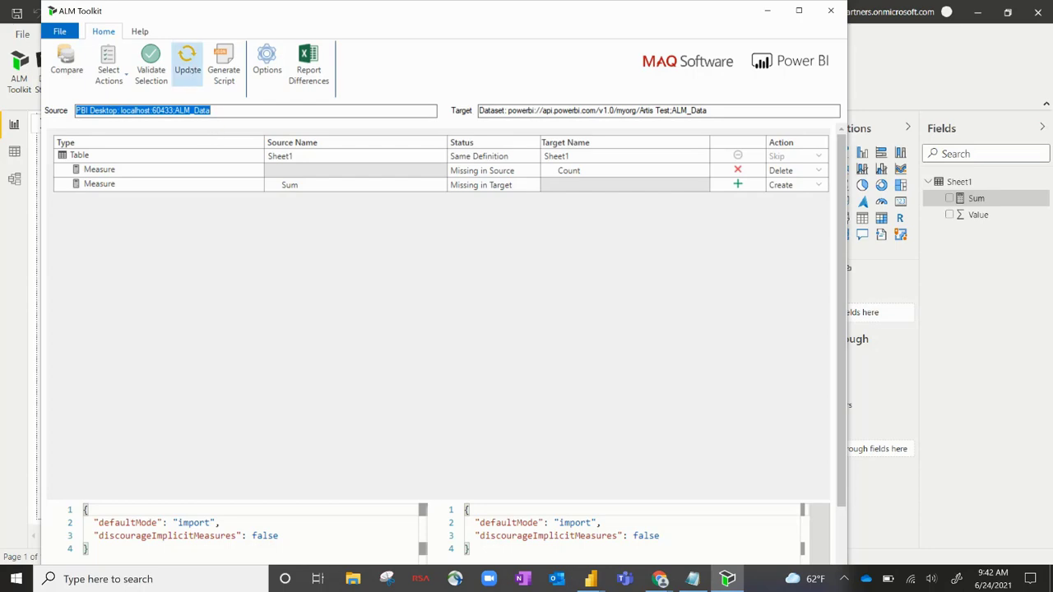
# Step: Deploy the Count deletion and Sum creation to the Artis Test dataset successfully
pyautogui.click(186, 62)
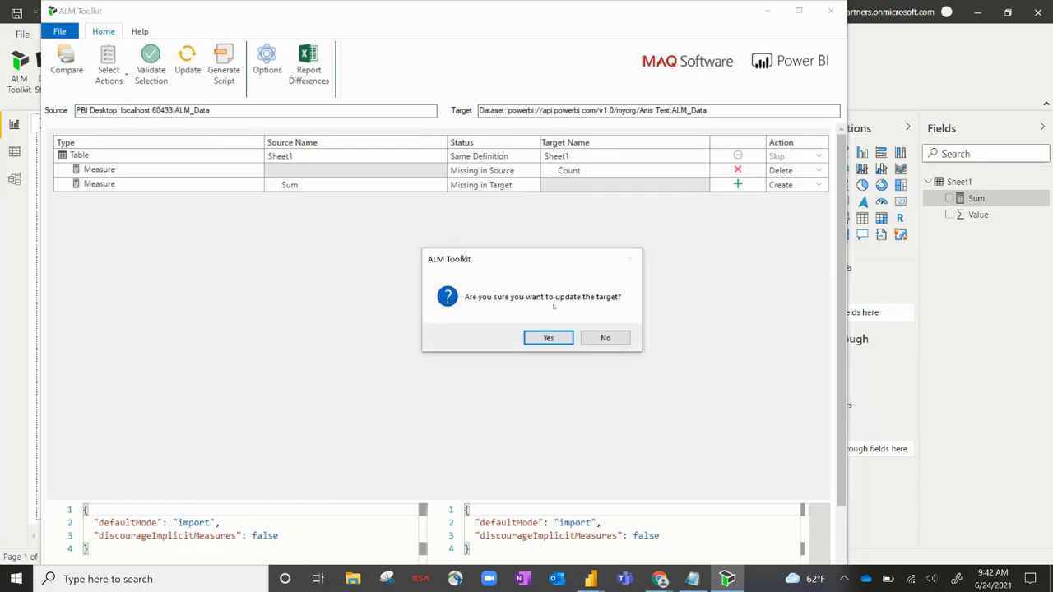
pyautogui.click(548, 338)
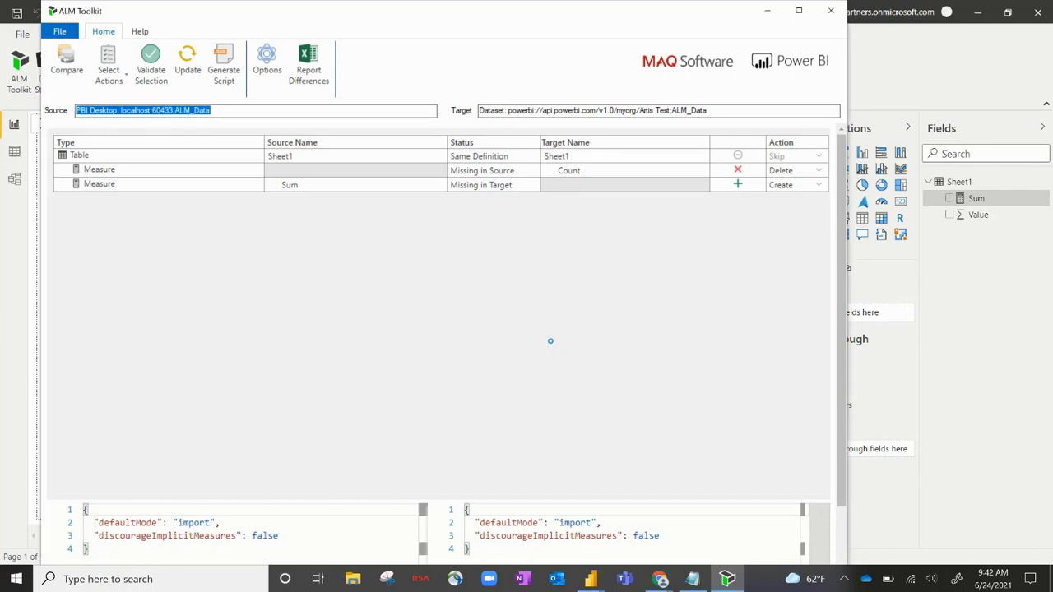
pyautogui.click(188, 62)
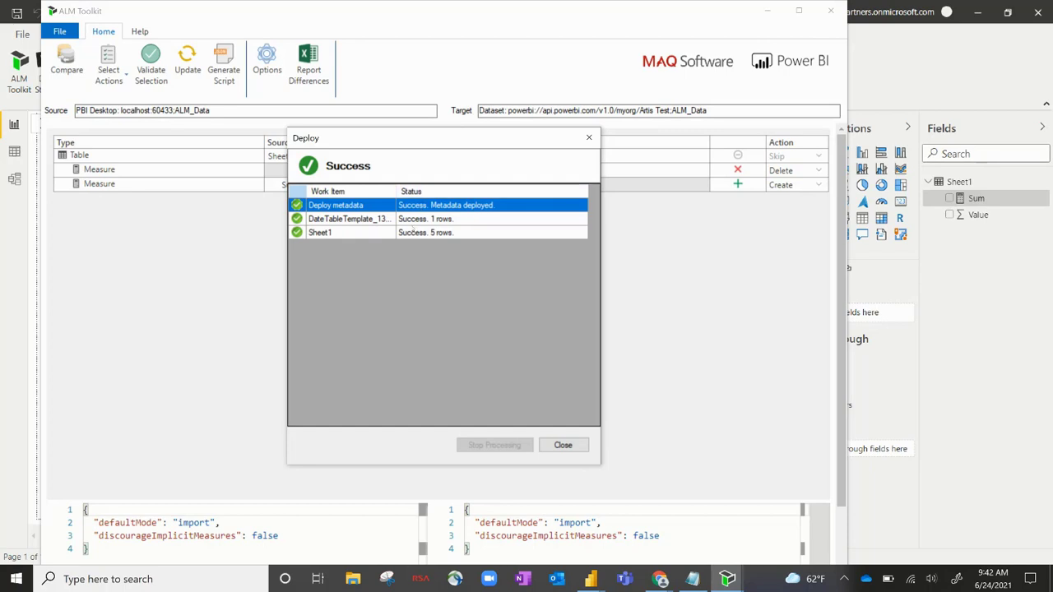
pyautogui.moveTo(409, 279)
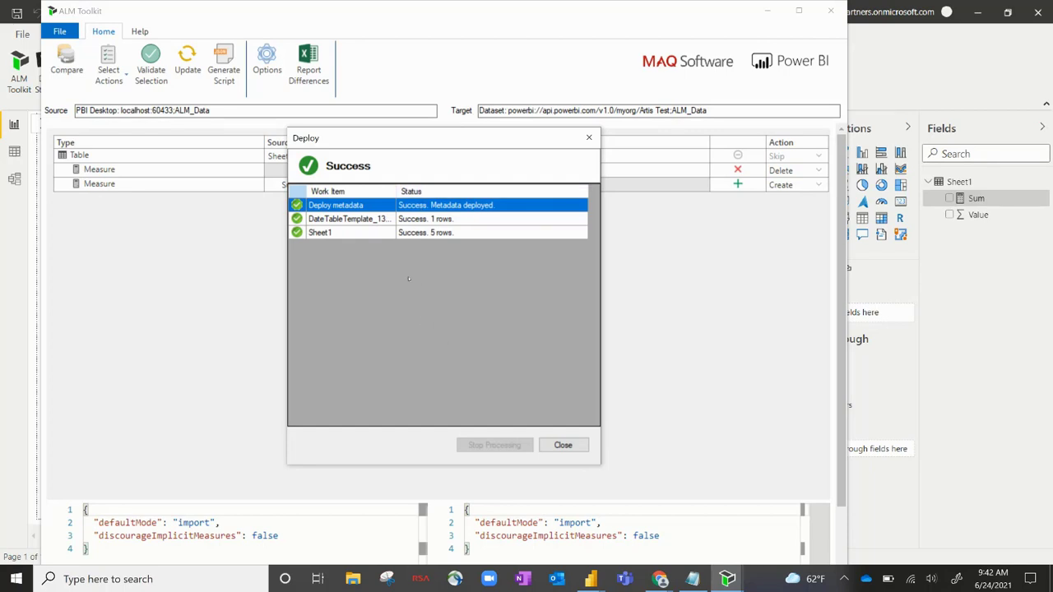
pyautogui.click(563, 445)
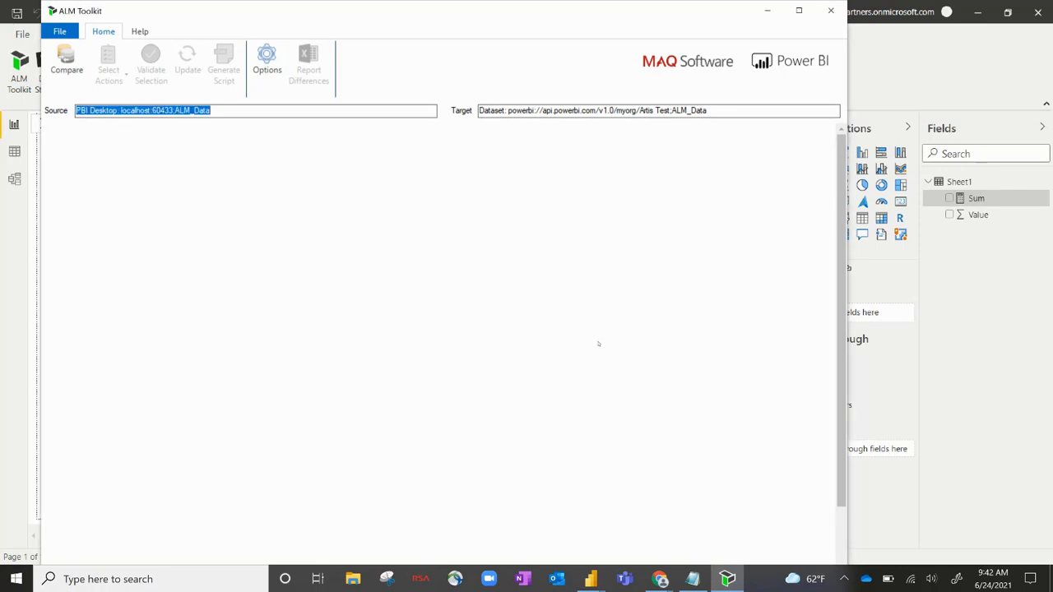
pyautogui.moveTo(585, 398)
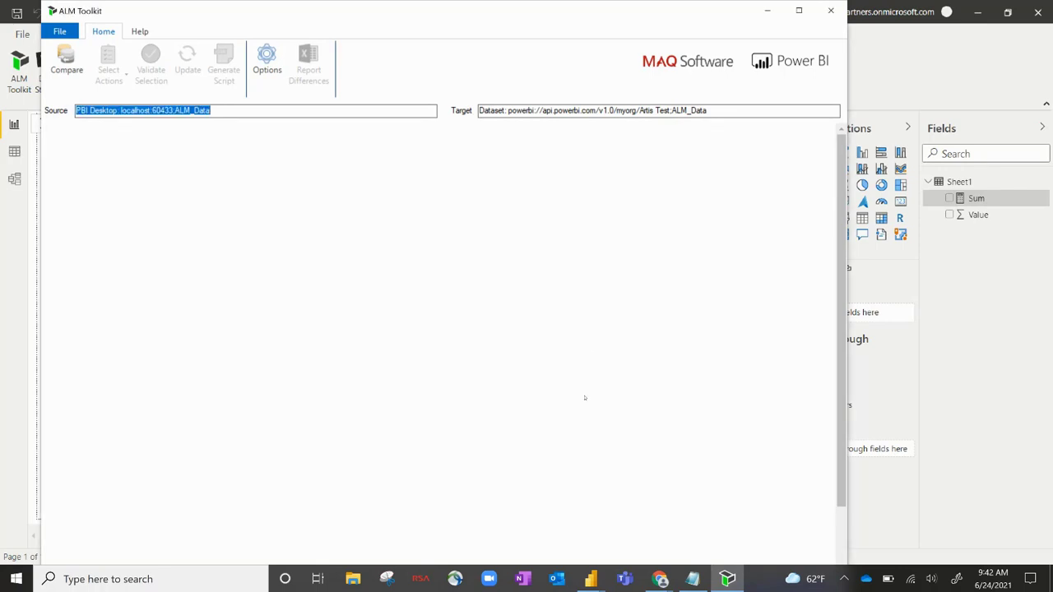
pyautogui.moveTo(591, 578)
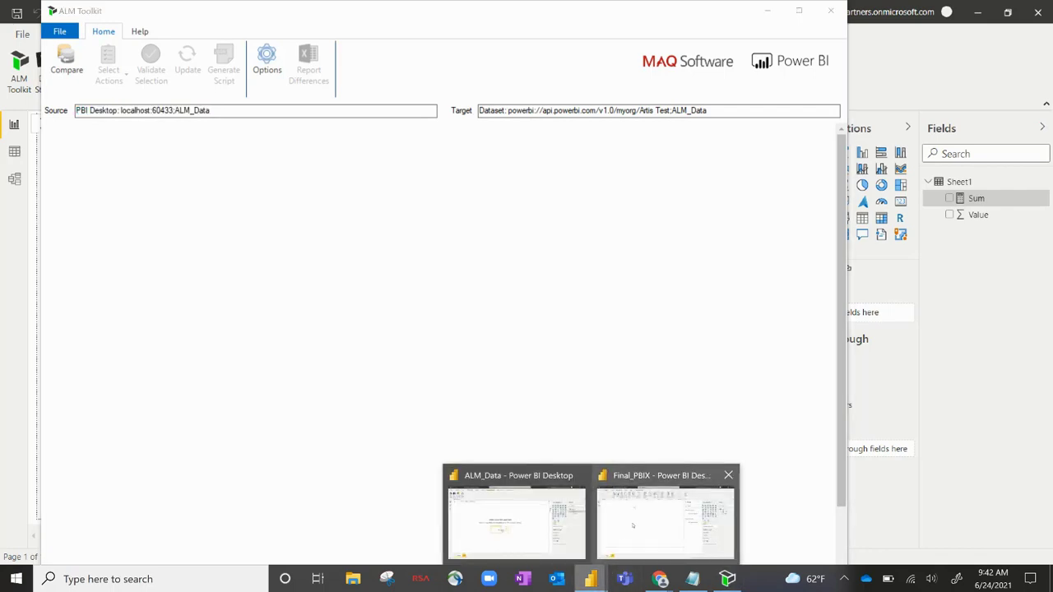
# Step: In the Final_PBIX report, add the Sum measure to a visual showing 15
pyautogui.click(666, 525)
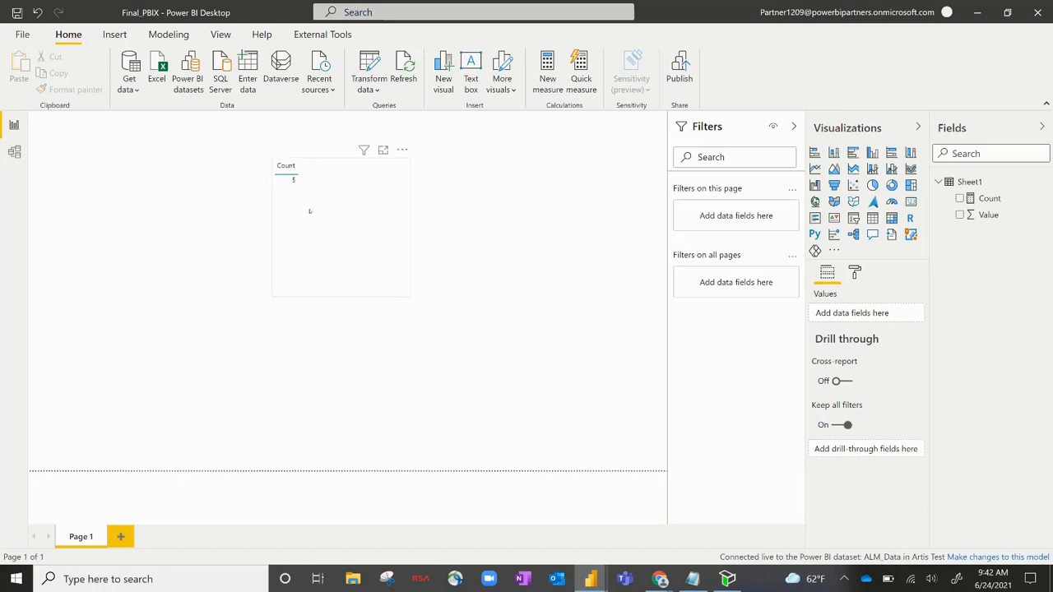
pyautogui.moveTo(309, 191)
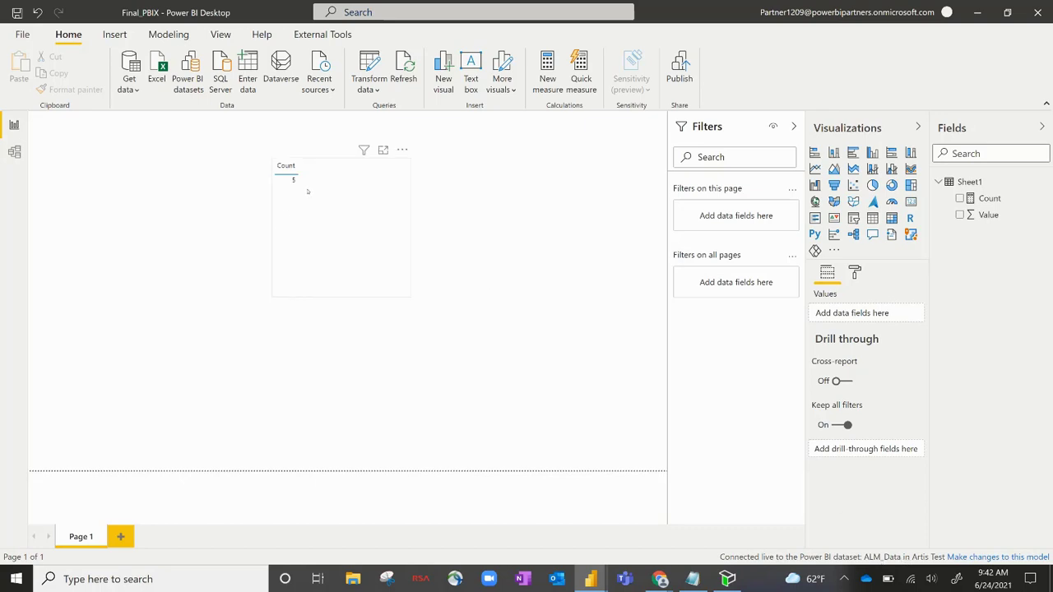
pyautogui.moveTo(404, 68)
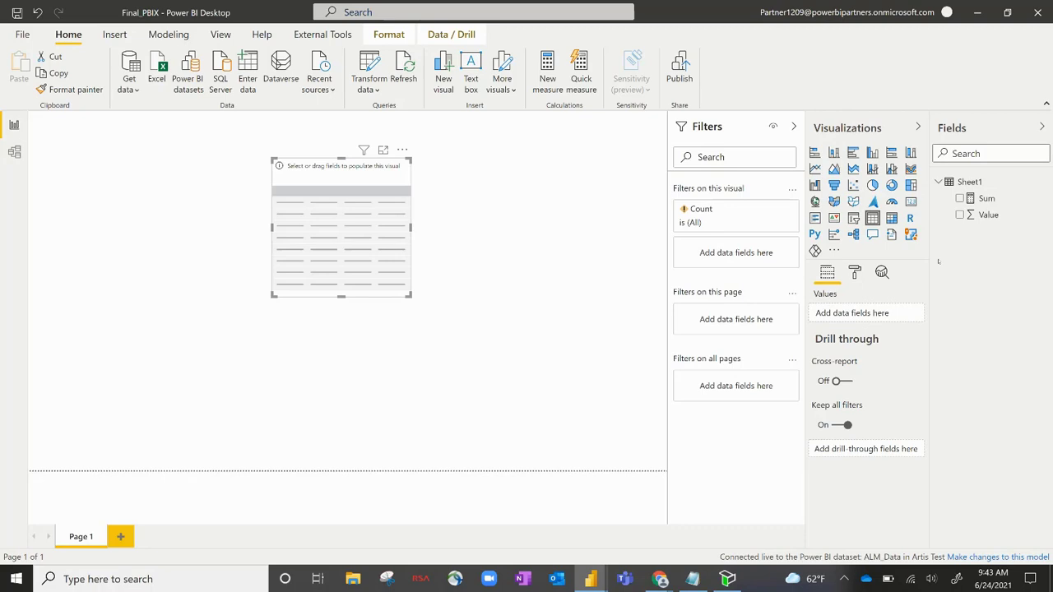
pyautogui.click(960, 198)
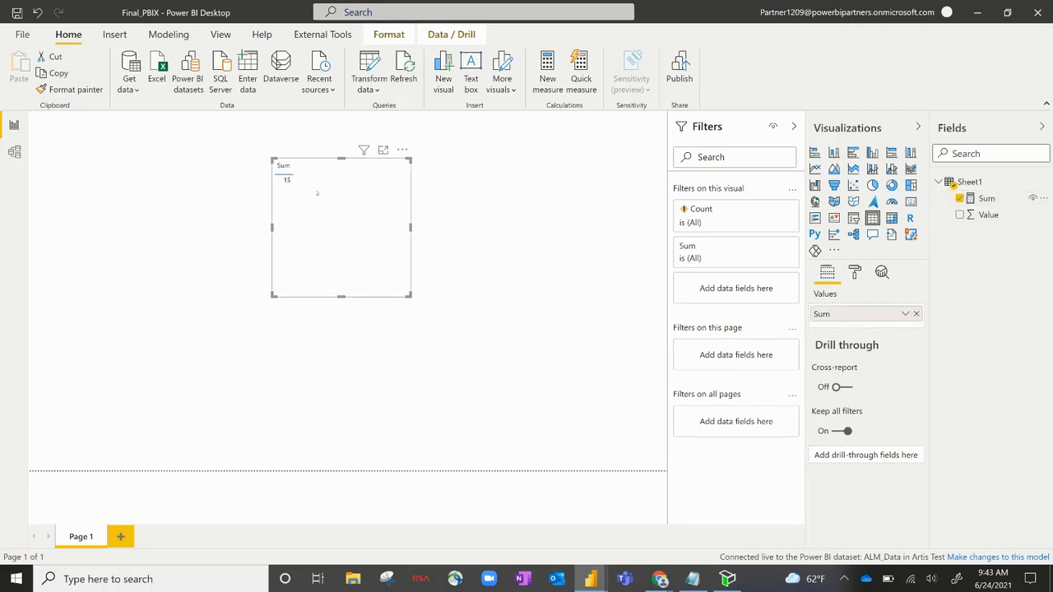